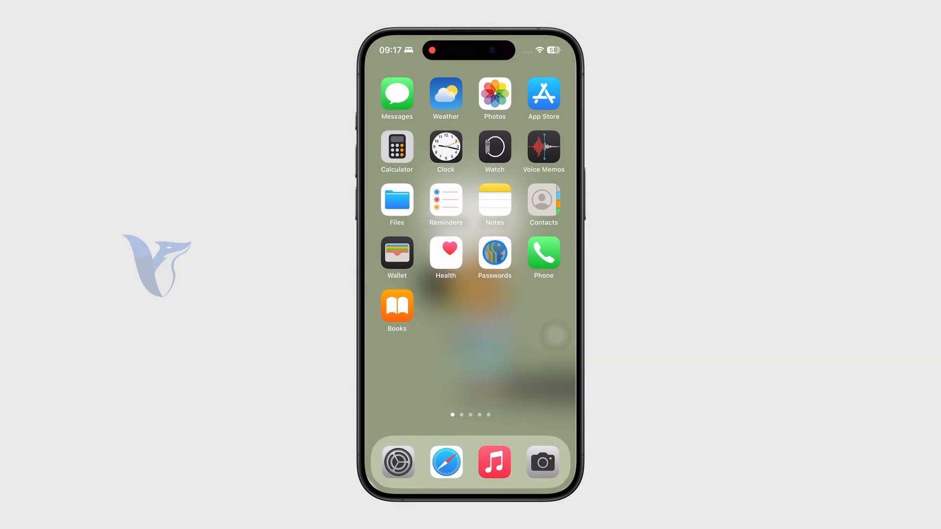
Swipe on the Home Screen to bring up Spotlight Search with an empty search field
{"action": "scroll", "scroll_direction": "left", "scroll_amount": 3}
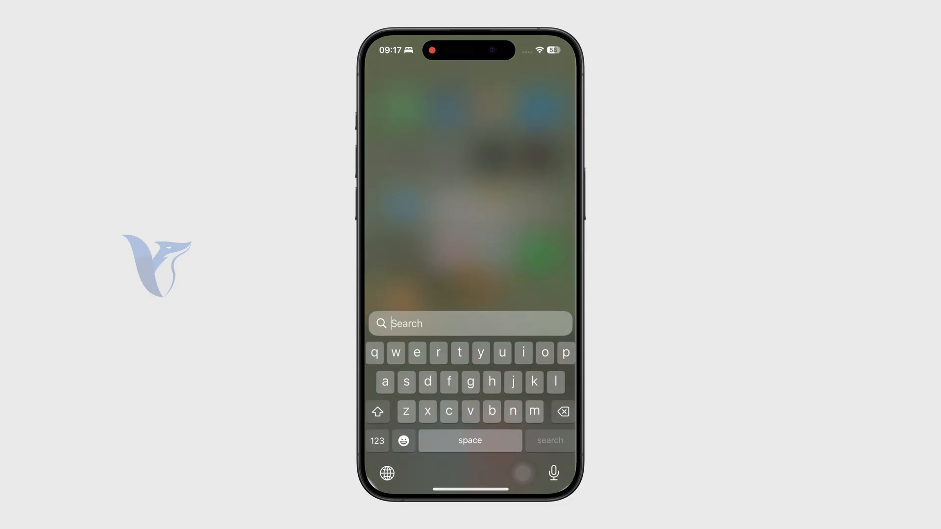
Search Spotlight for 'facebook', then dismiss the search back to the Home Screen
{"action": "type", "text": "facebook"}
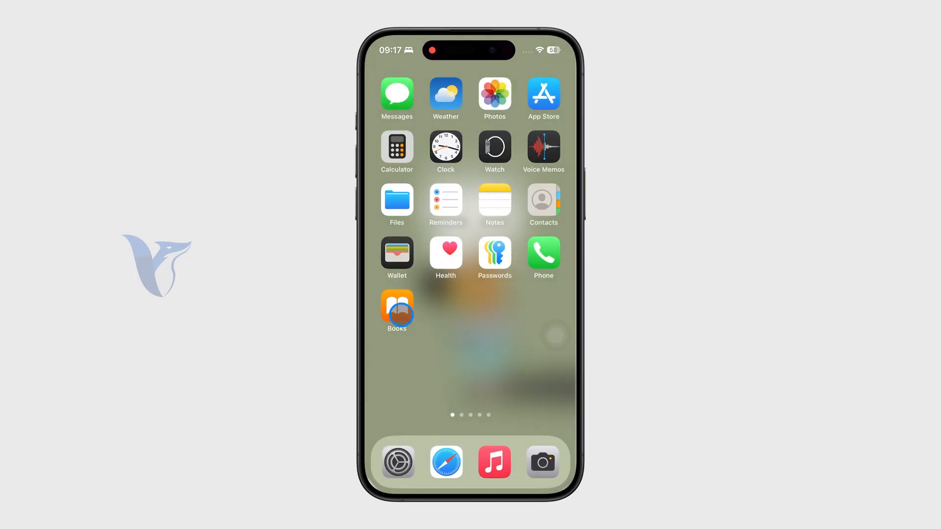
Visit the App Store's Search page, then return to the second Home Screen page of social apps
{"action": "scroll", "scroll_direction": "left", "scroll_amount": 3}
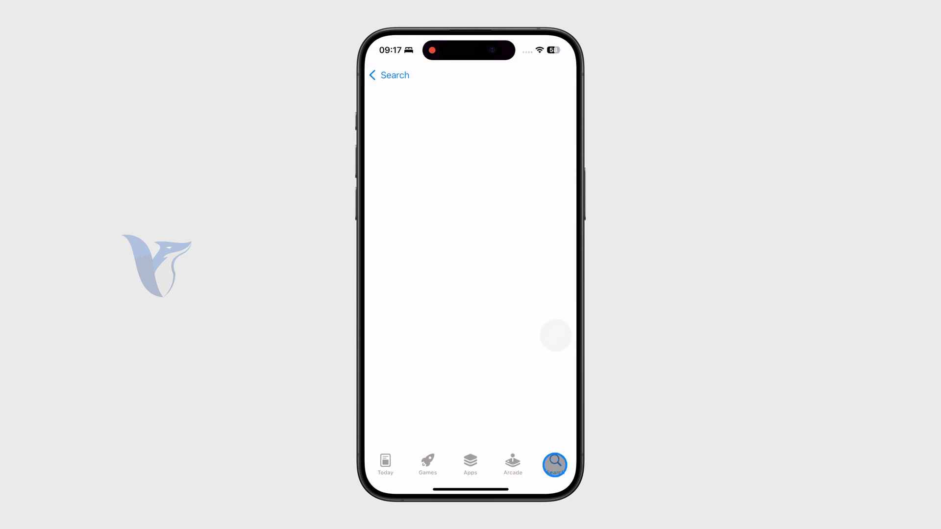
{"action": "left_click", "coordinate": [440, 77]}
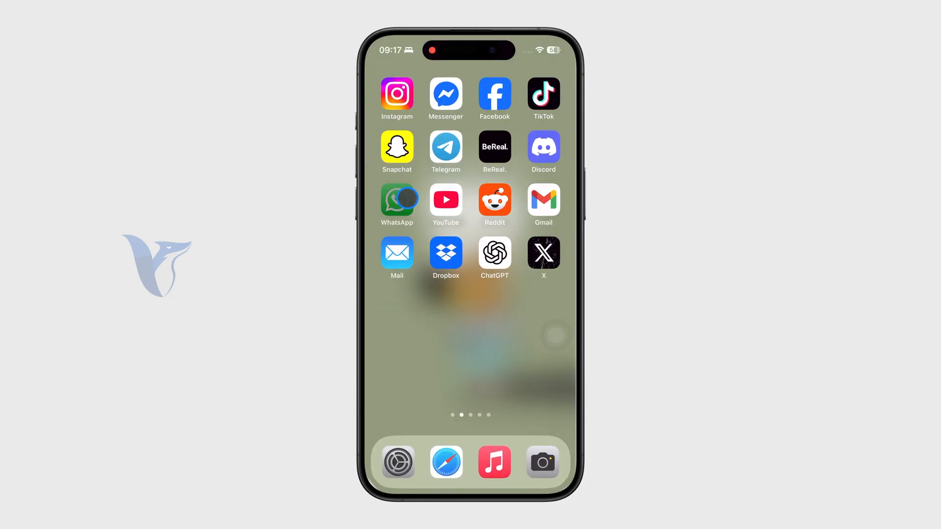
{"action": "left_click", "coordinate": [397, 201]}
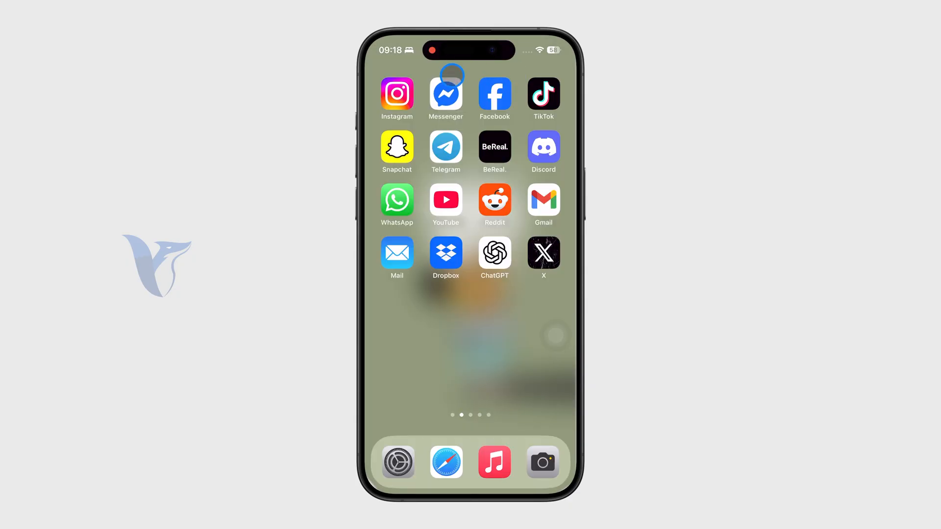
{"action": "left_click", "coordinate": [445, 95]}
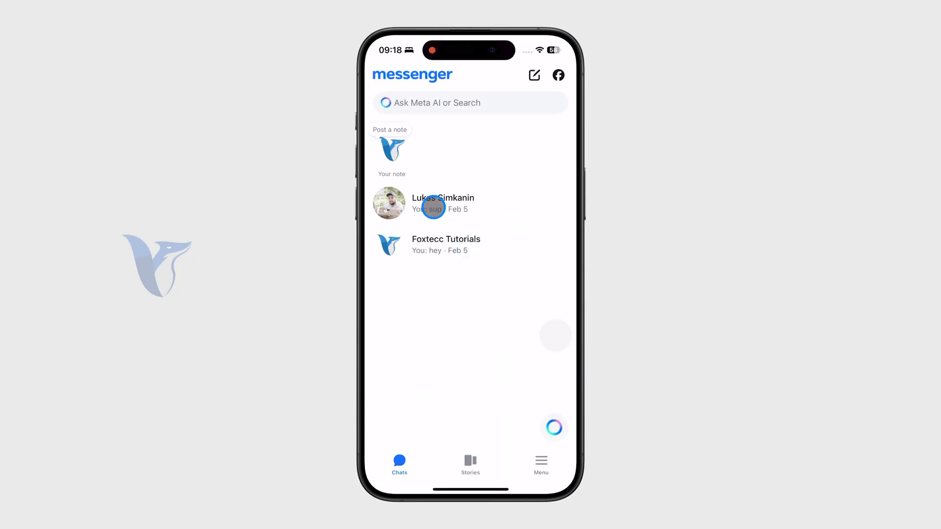
{"action": "left_click", "coordinate": [443, 204]}
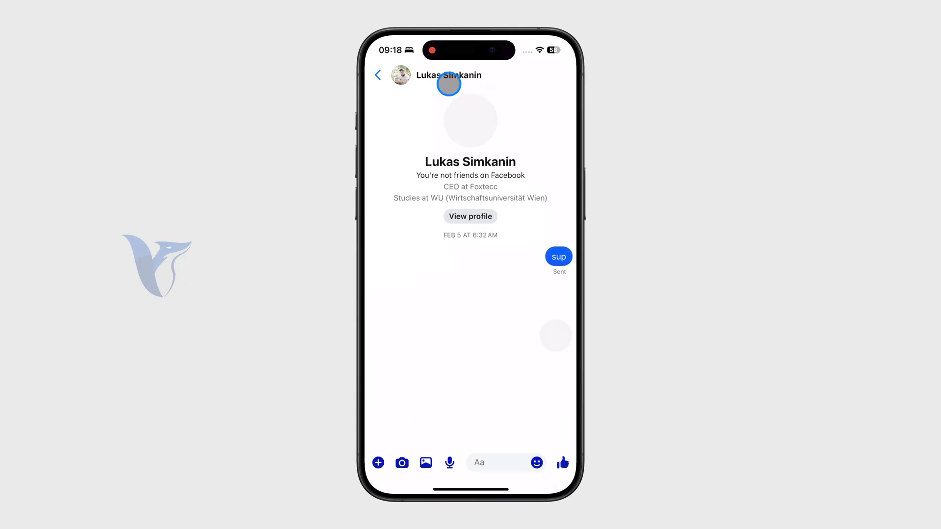
{"action": "left_click", "coordinate": [378, 74]}
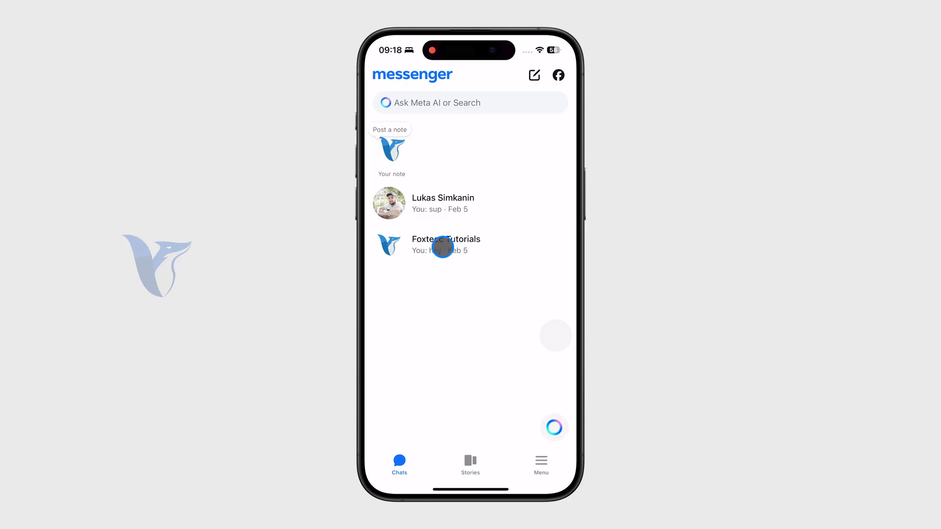
{"action": "left_click", "coordinate": [446, 244]}
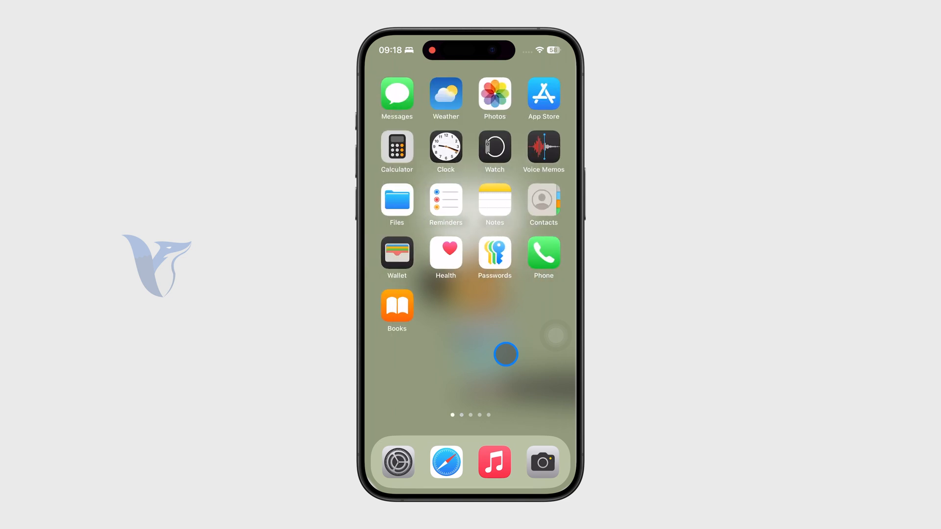
{"action": "scroll", "scroll_direction": "left", "scroll_amount": 3}
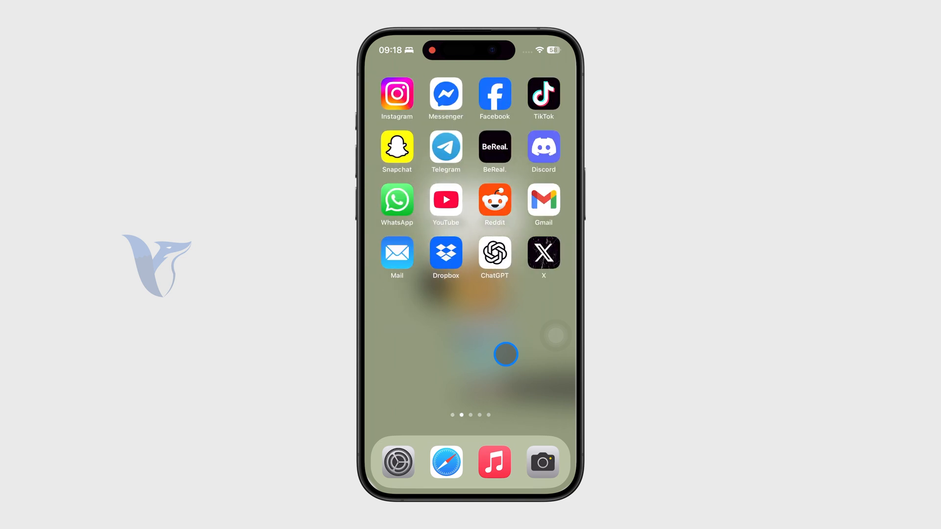